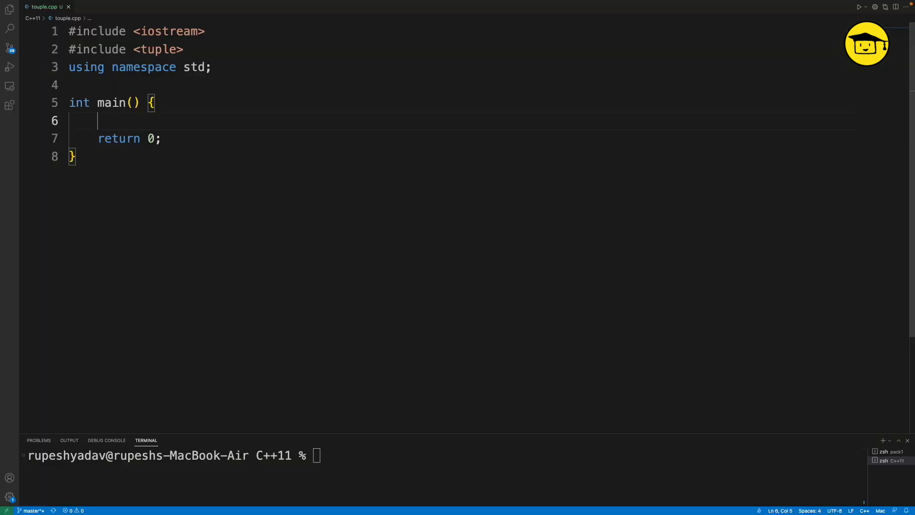
- Declare std::tuple<int, std::string, char> t (1, "CppNuts", 'a'); in main and begin the cout line
type("std::tuple<int")
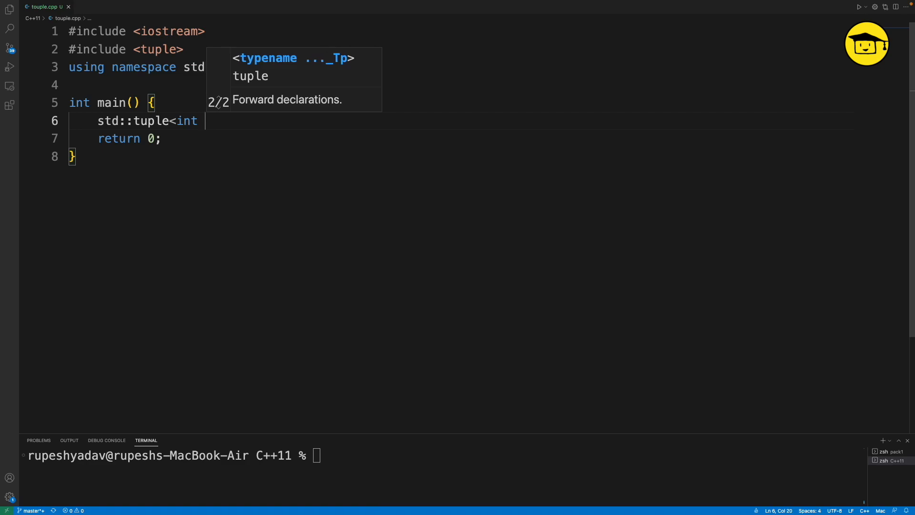
type(", std::string,")
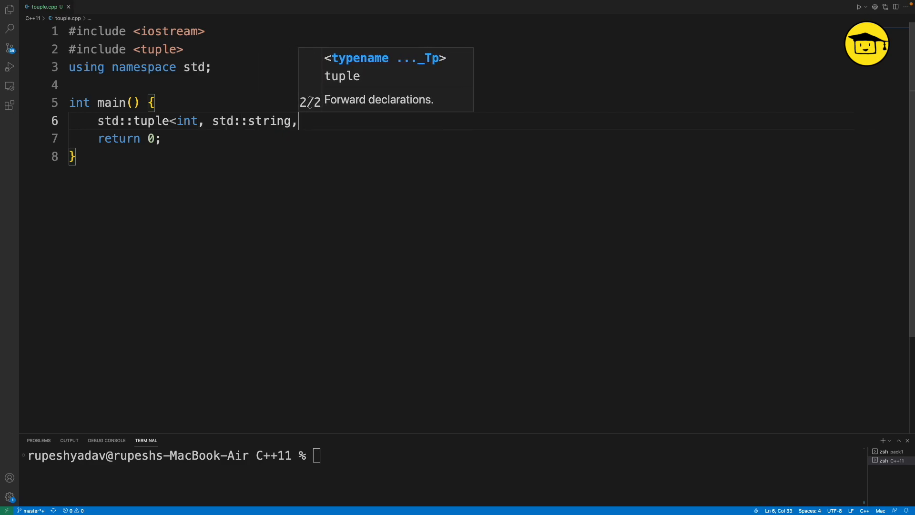
type("char>")
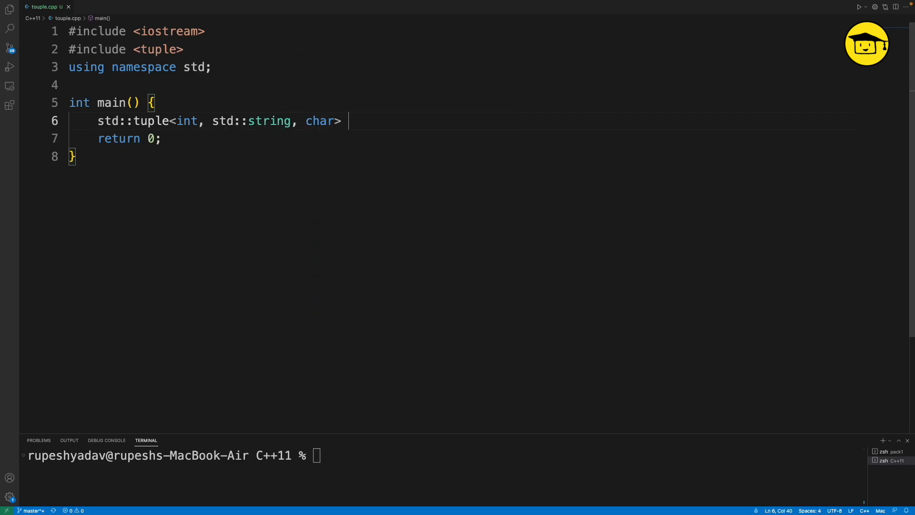
type("t ()")
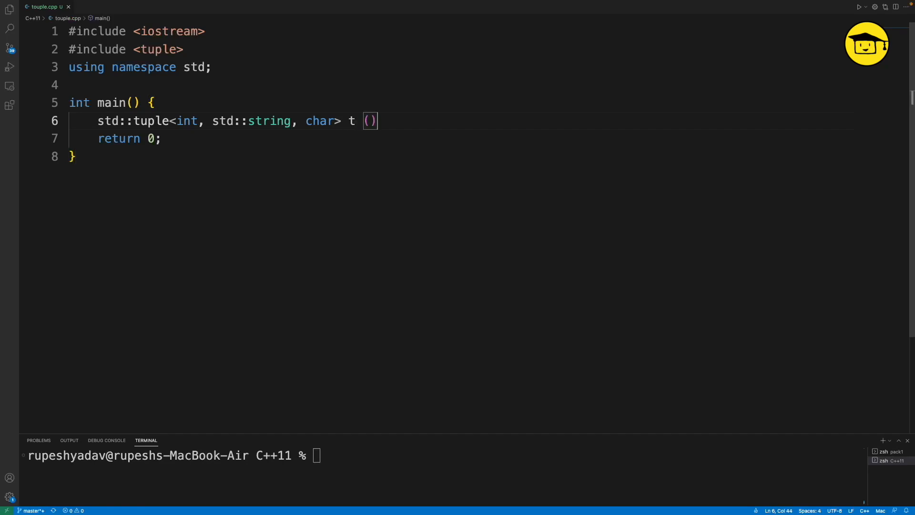
type("1,")
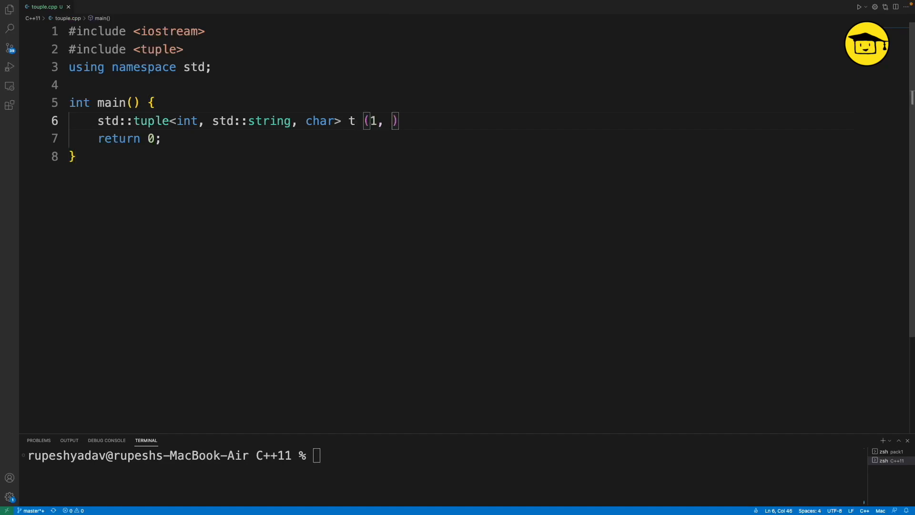
type("\"CppNuts\"")
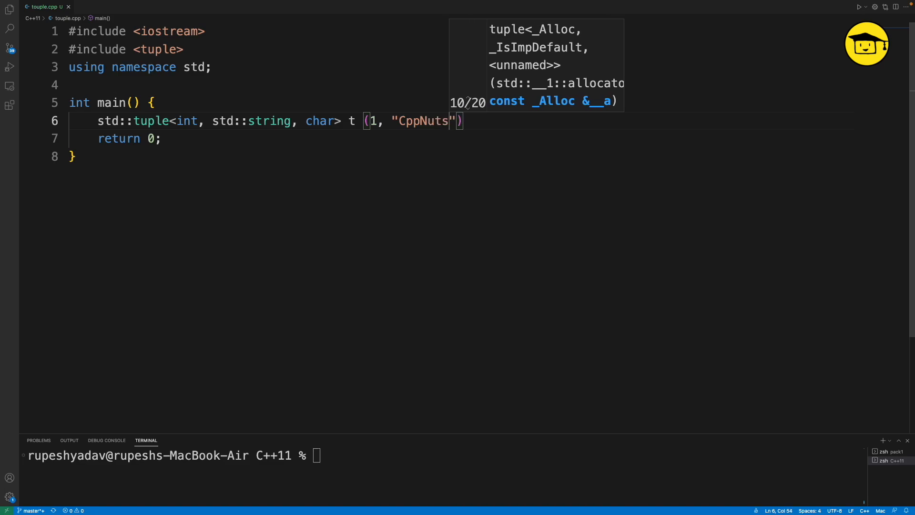
type(", ''")
type("c")
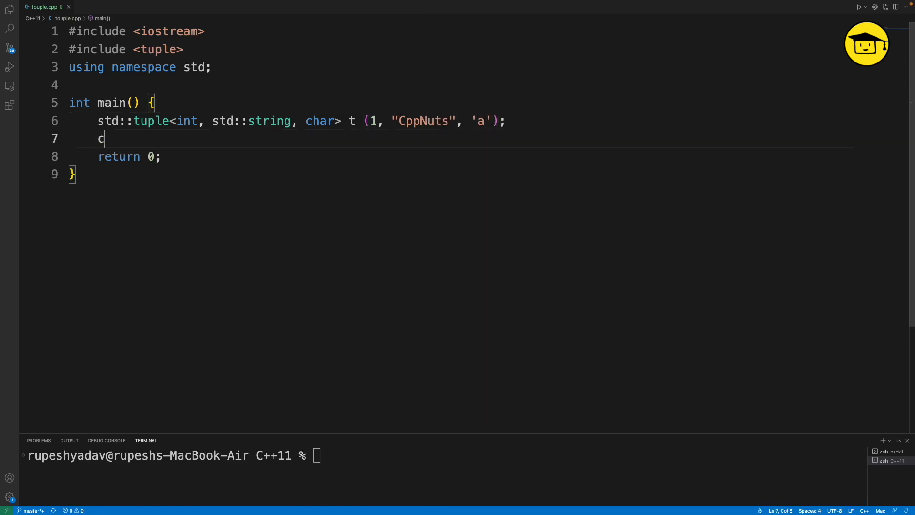
type("out <<")
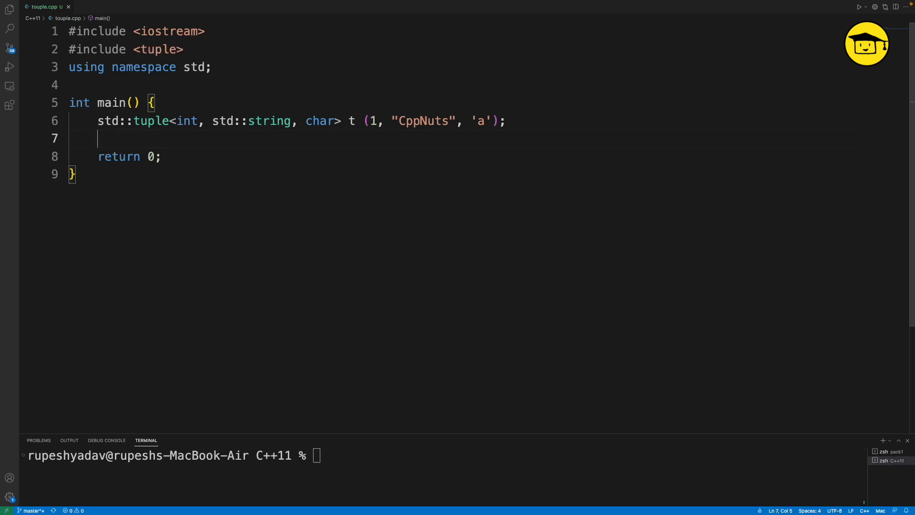
left_click(505, 120)
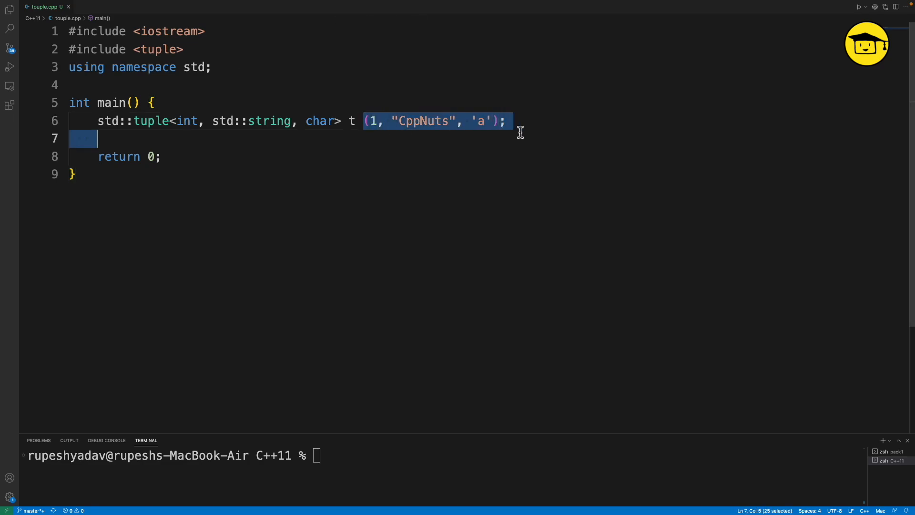
mouse_move(99, 128)
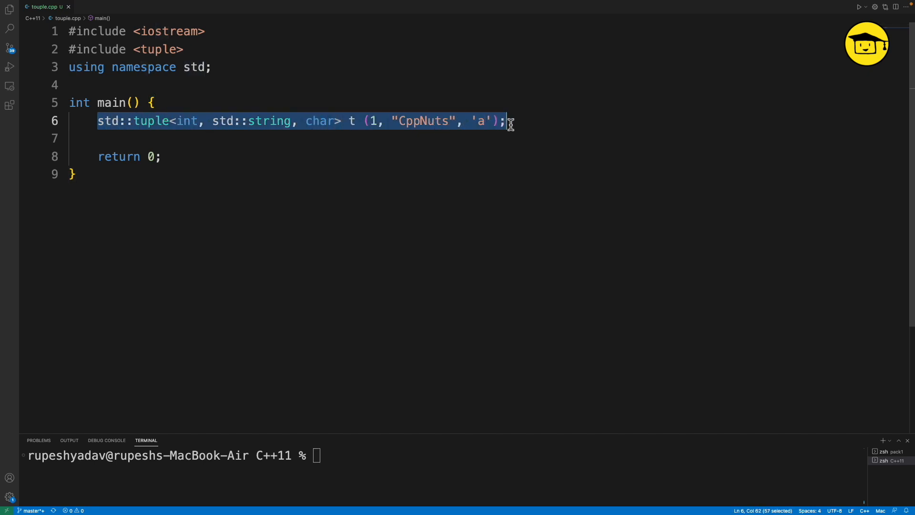
mouse_move(326, 154)
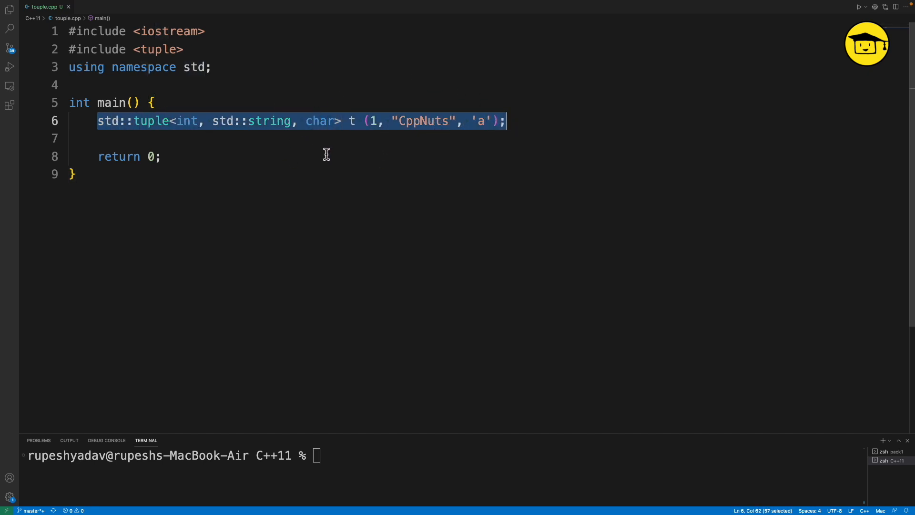
left_click(309, 138)
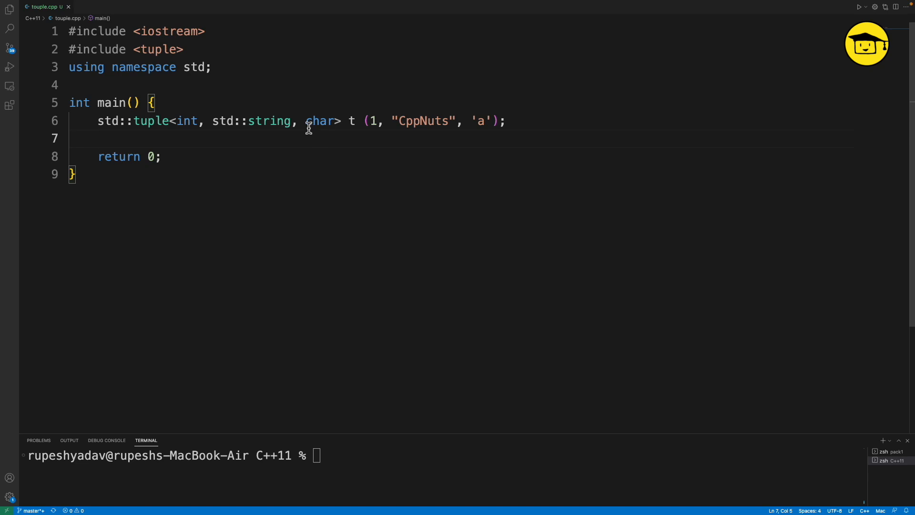
mouse_move(394, 148)
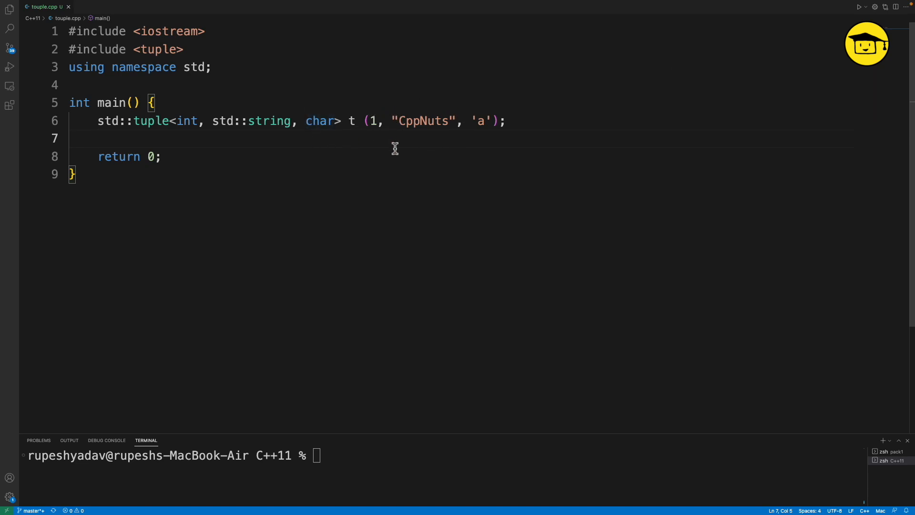
left_click(489, 121)
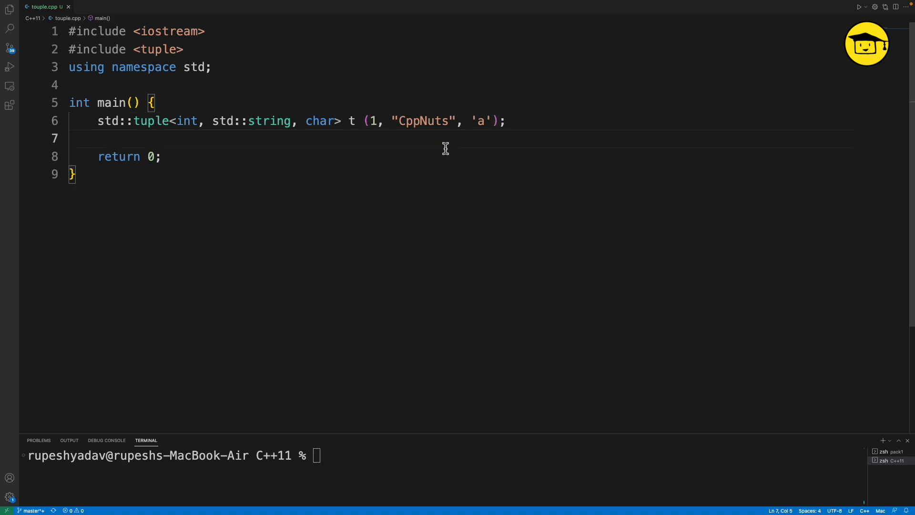
- Add cout << get<0>(t) << endl; plus matching get<1> and get<2> print lines
type("cout <<")
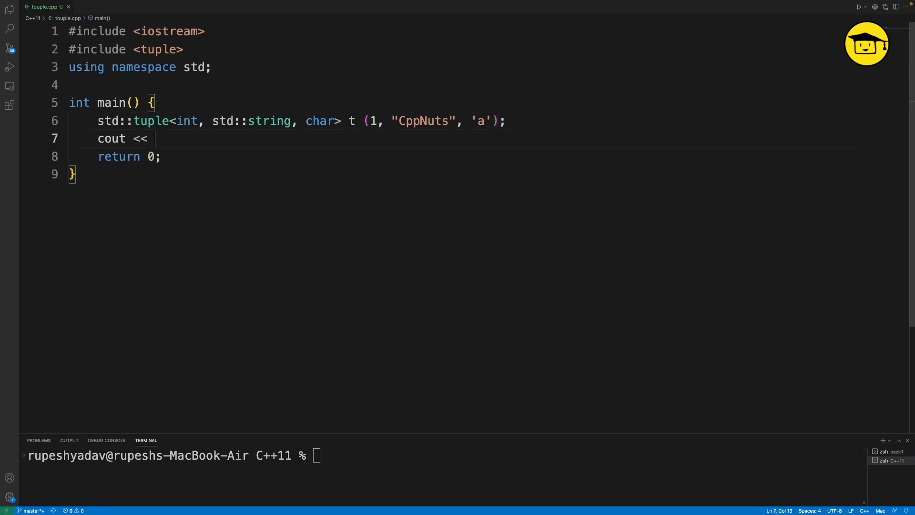
type("get<")
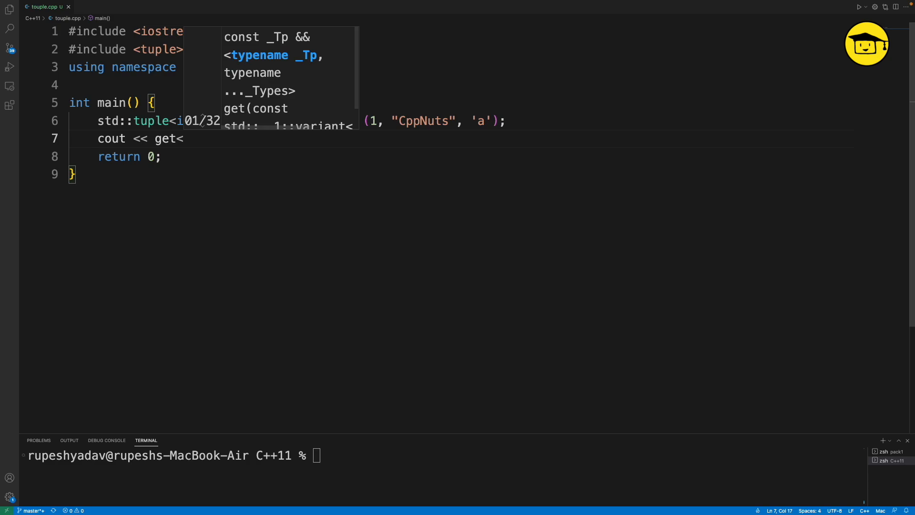
type("0>")
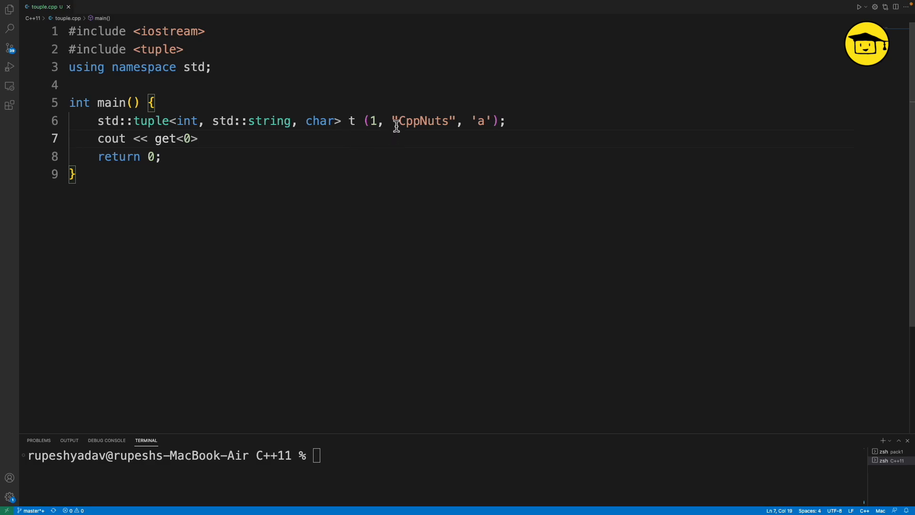
type("()")
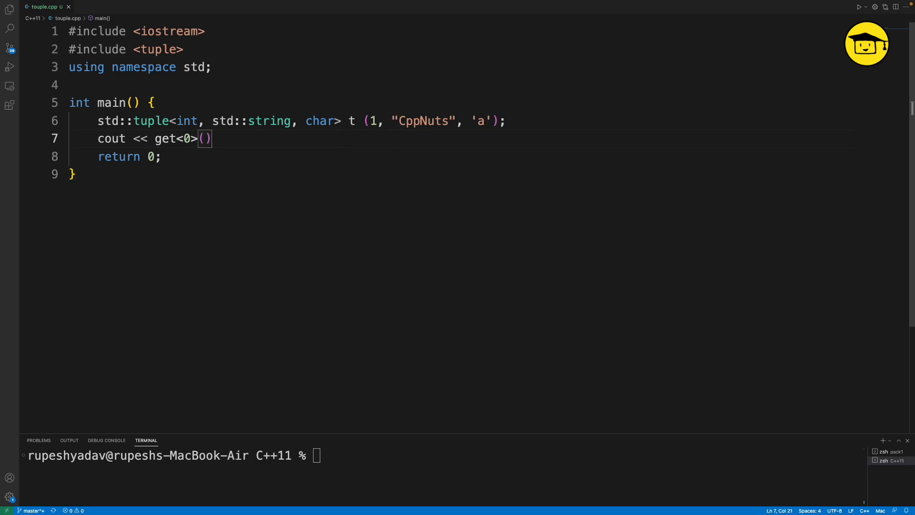
type("t;")
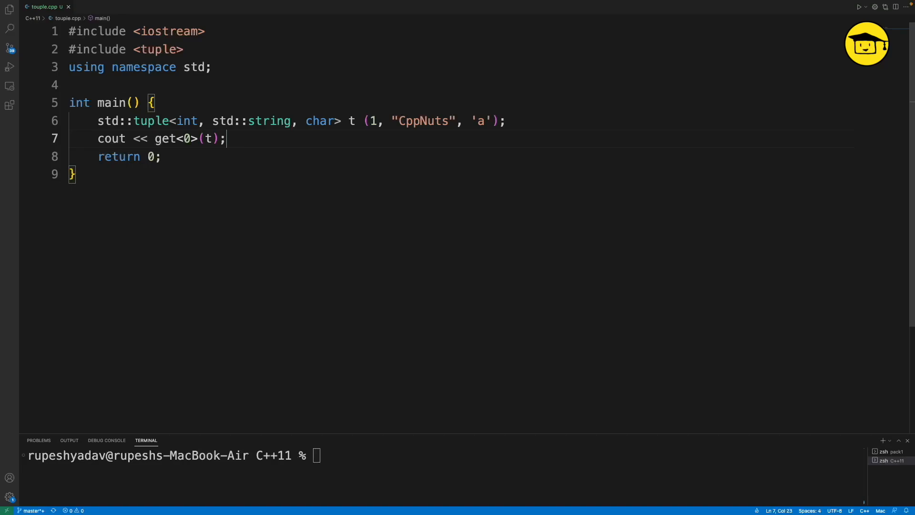
type("cout << get<")
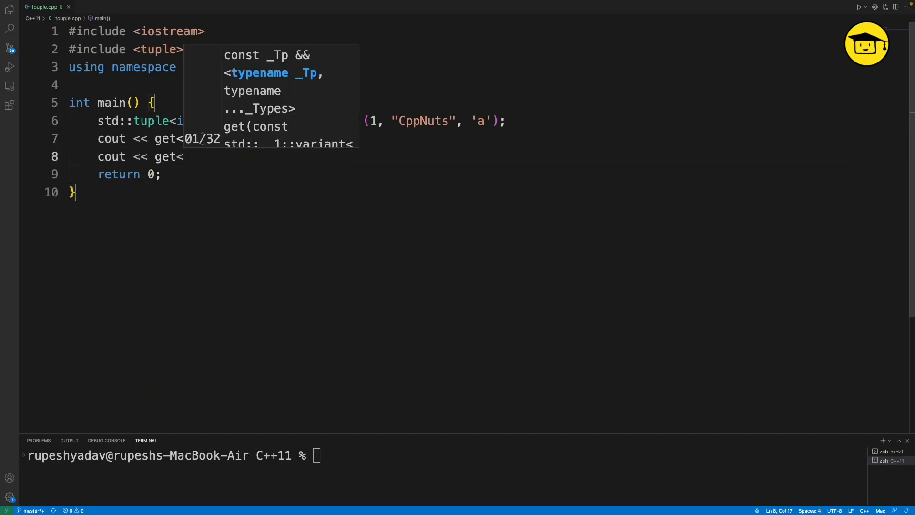
type("(t) << endl;")
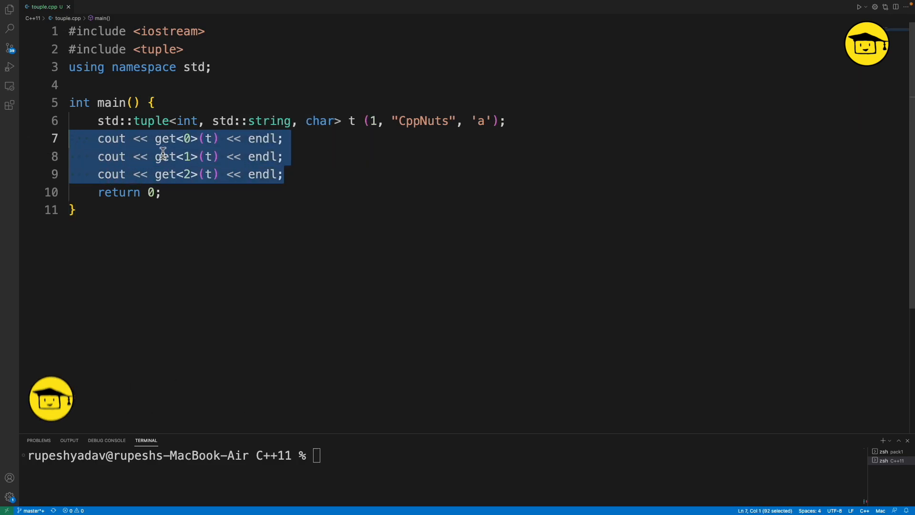
left_click(393, 121)
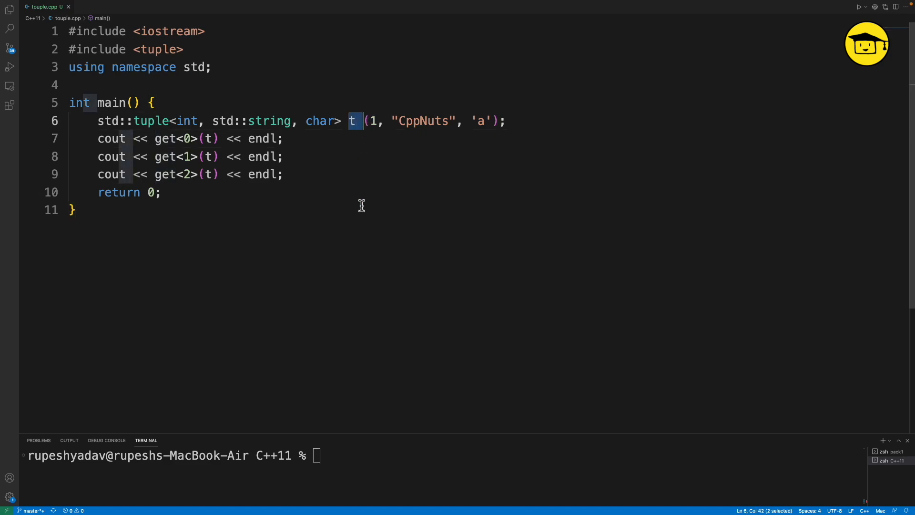
mouse_move(359, 394)
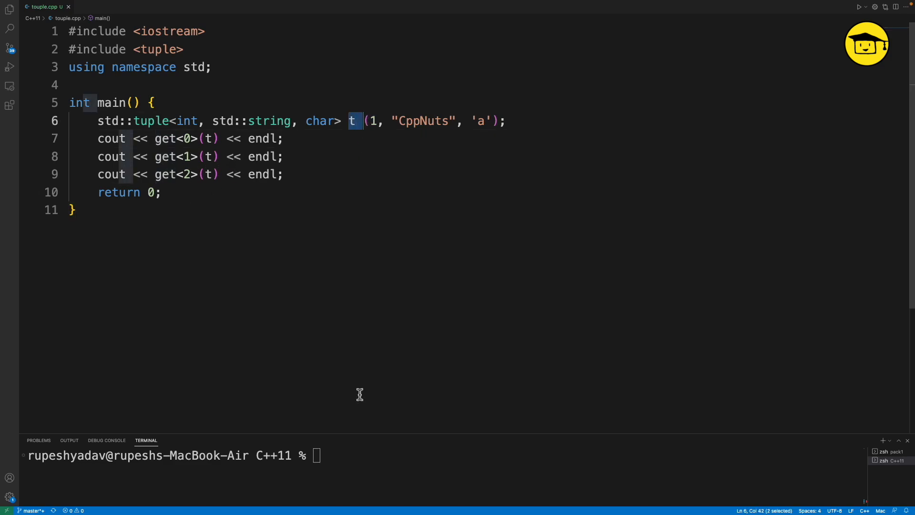
- Compile with g++ -std=c++11 touple.cpp and run ./a.out, printing 1, CppNuts, a
key("Enter")
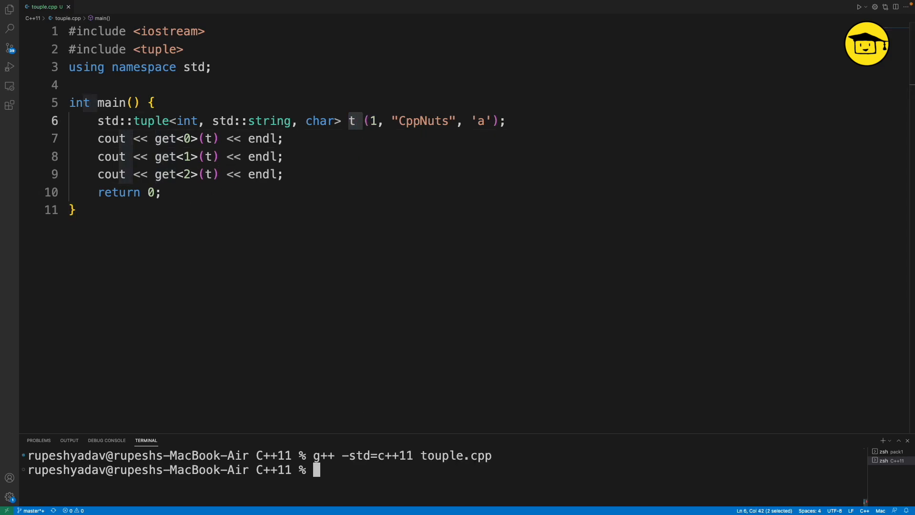
type(".a")
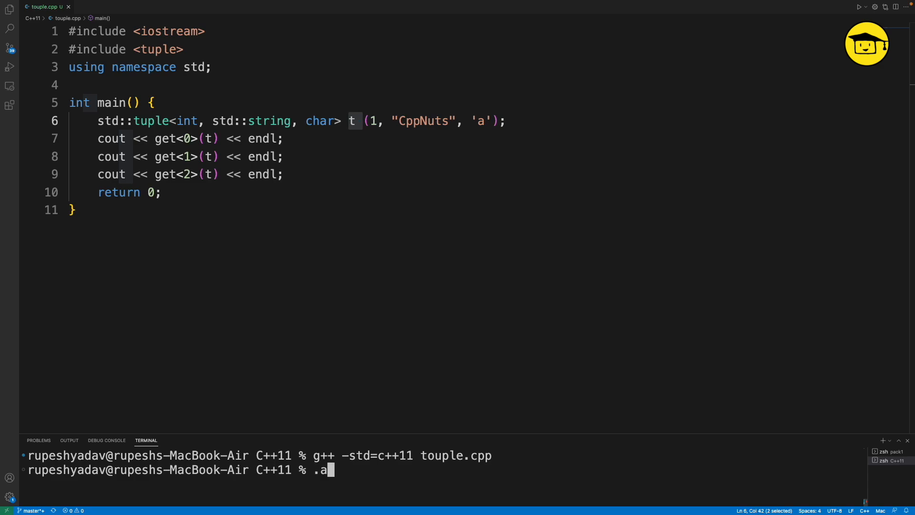
key("Return")
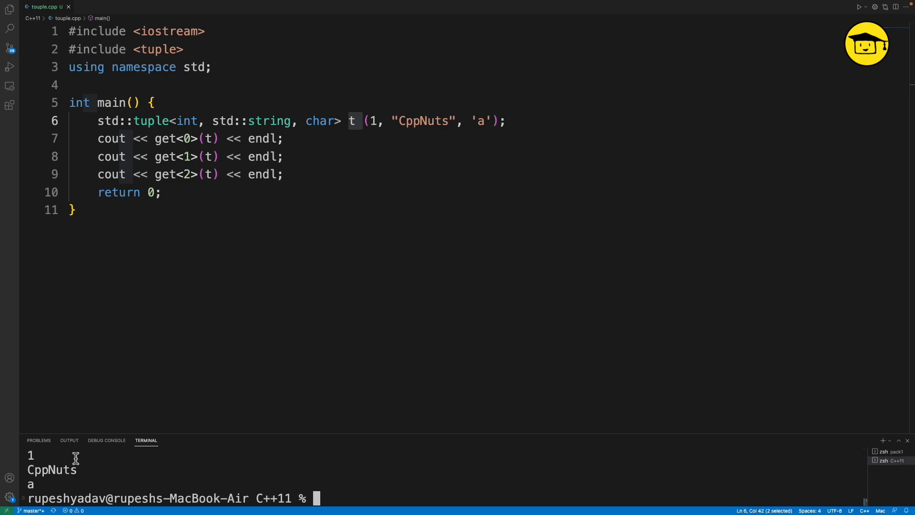
mouse_move(149, 131)
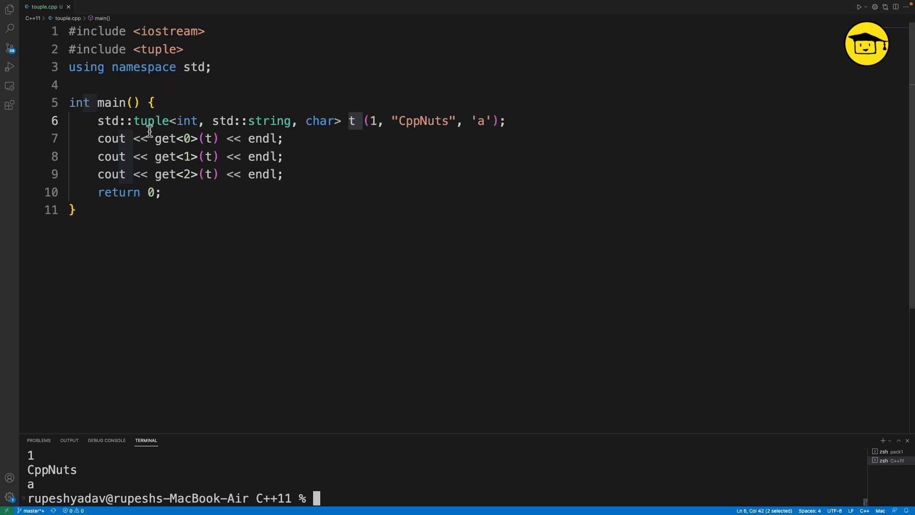
left_click(285, 174)
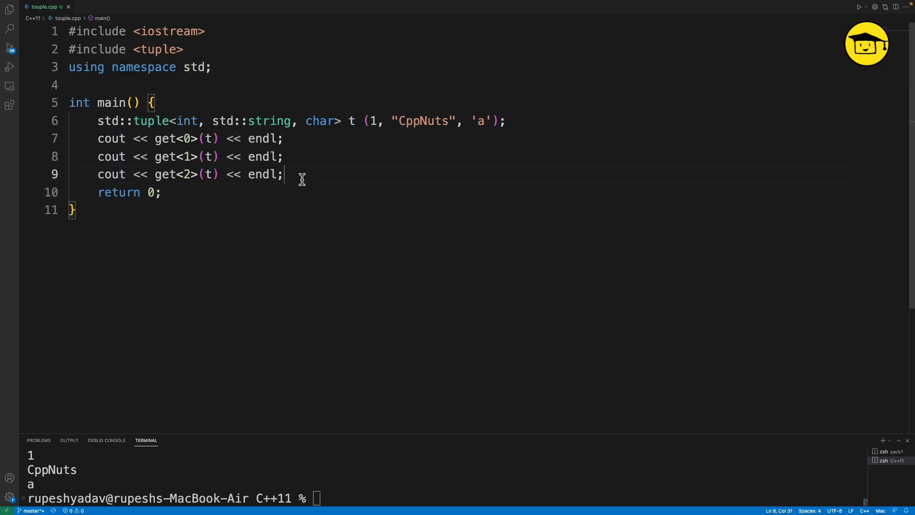